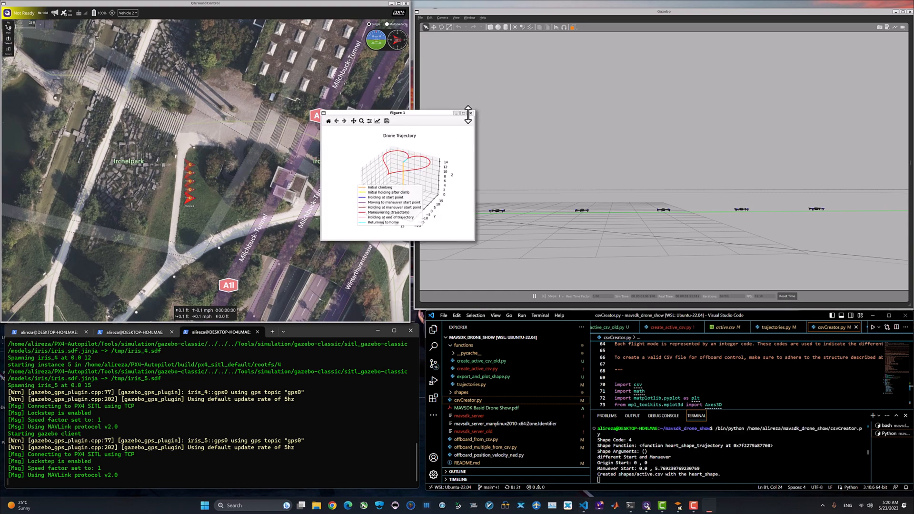
Maximize the Figure 1 window and rotate the 3D heart-shaped trajectory plot
{"action": "left_click", "coordinate": [462, 113]}
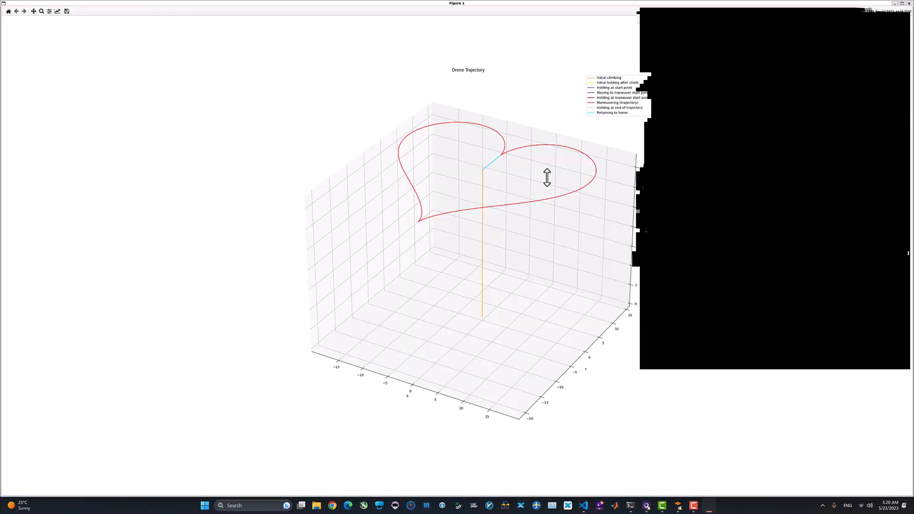
{"action": "left_click_drag", "start_coordinate": [546, 177], "coordinate": [557, 206]}
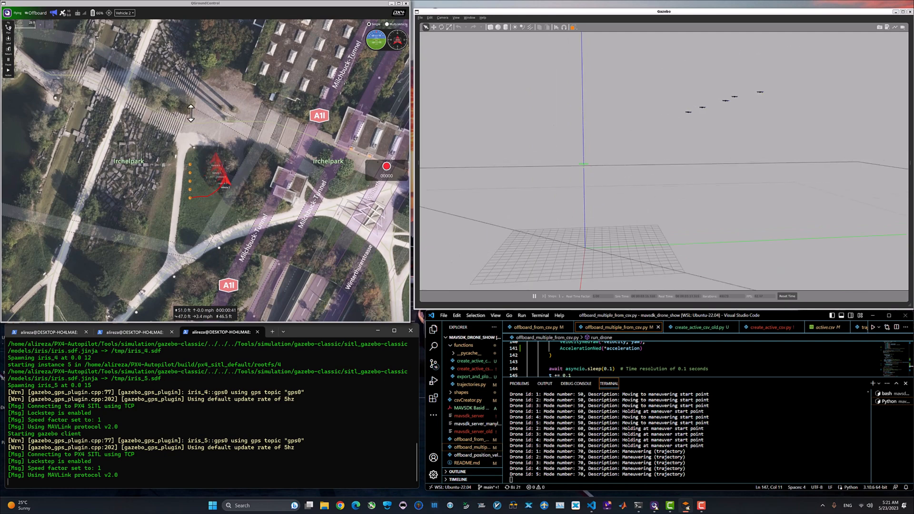
Switch the monitored drone from the Vehicle dropdown, later moving to Vehicle 4 as drones land
{"action": "left_click", "coordinate": [124, 12]}
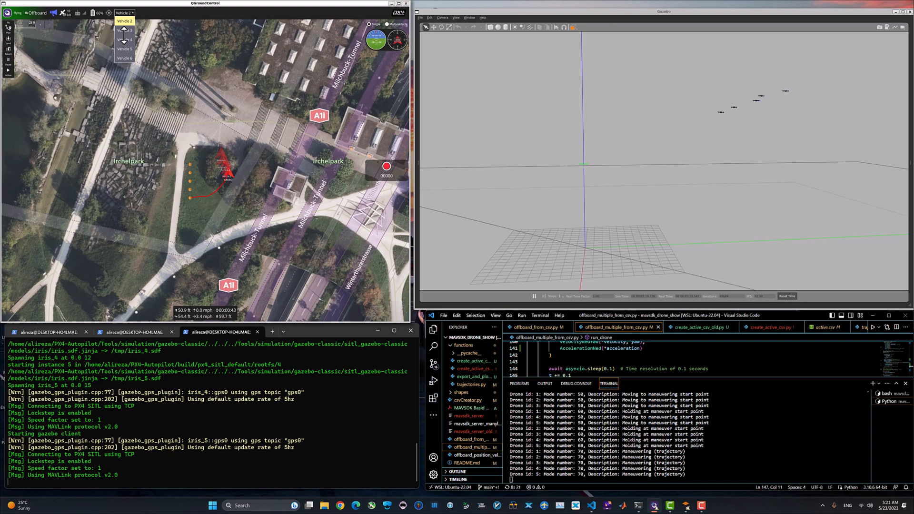
{"action": "left_click", "coordinate": [124, 30]}
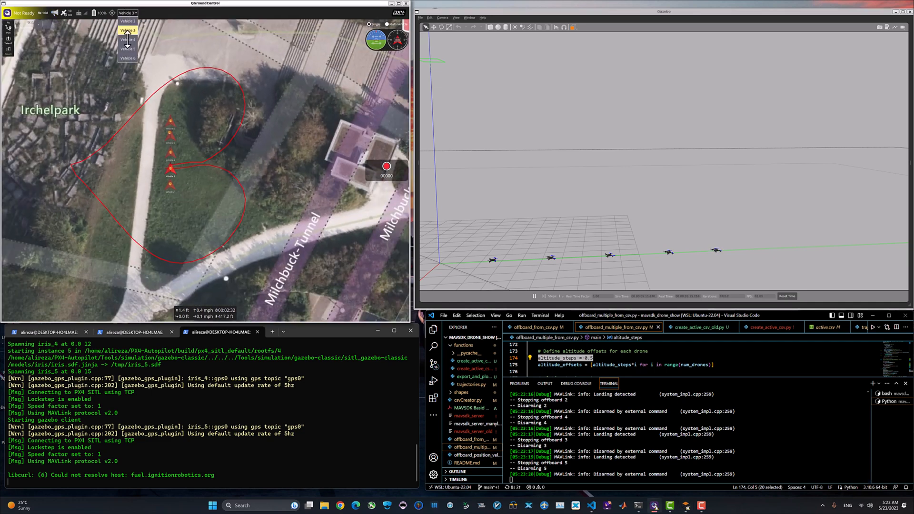
{"action": "left_click", "coordinate": [125, 39]}
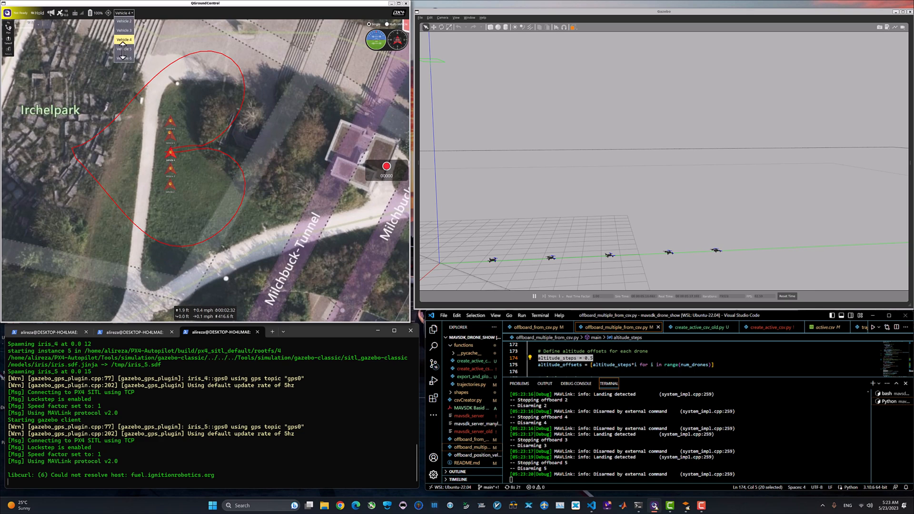
{"action": "left_click", "coordinate": [124, 49]}
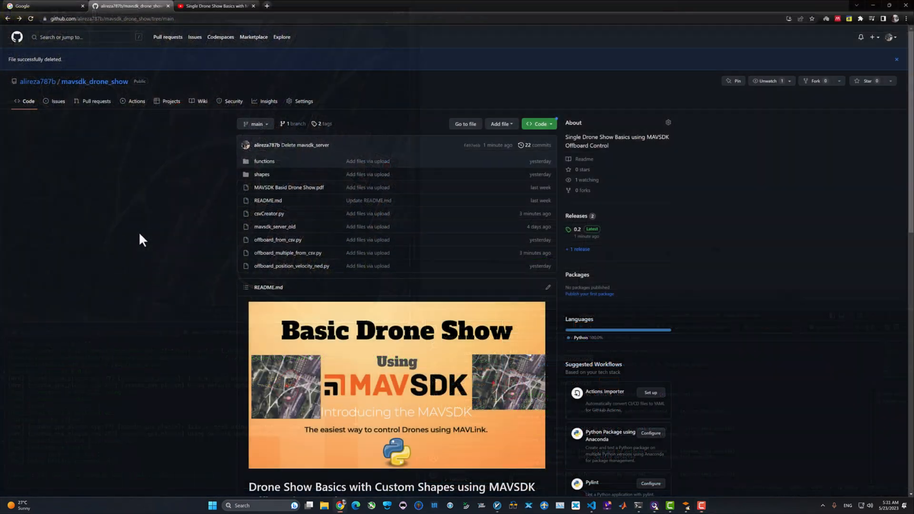
Scroll the mavsdk_drone_show README down to its tutorial highlights and usage sections
{"action": "scroll", "scroll_direction": "down", "scroll_amount": 3}
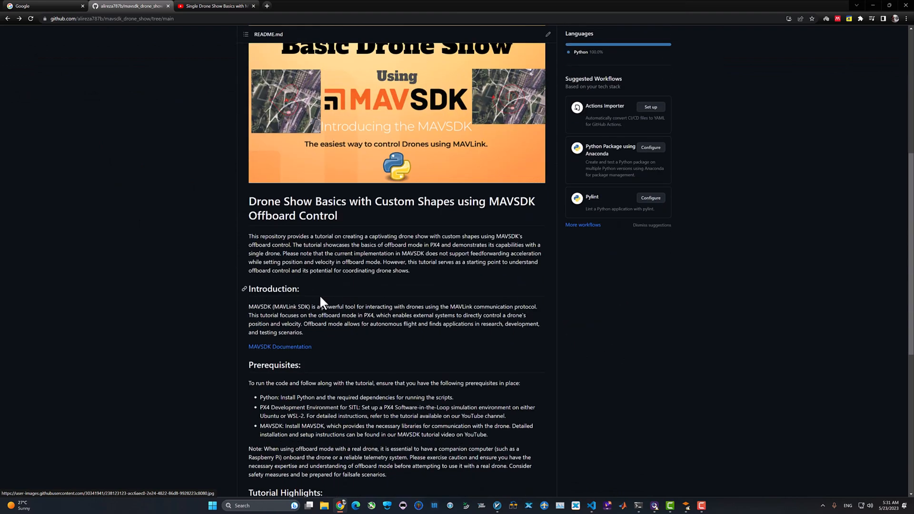
{"action": "scroll", "scroll_direction": "down", "scroll_amount": 3}
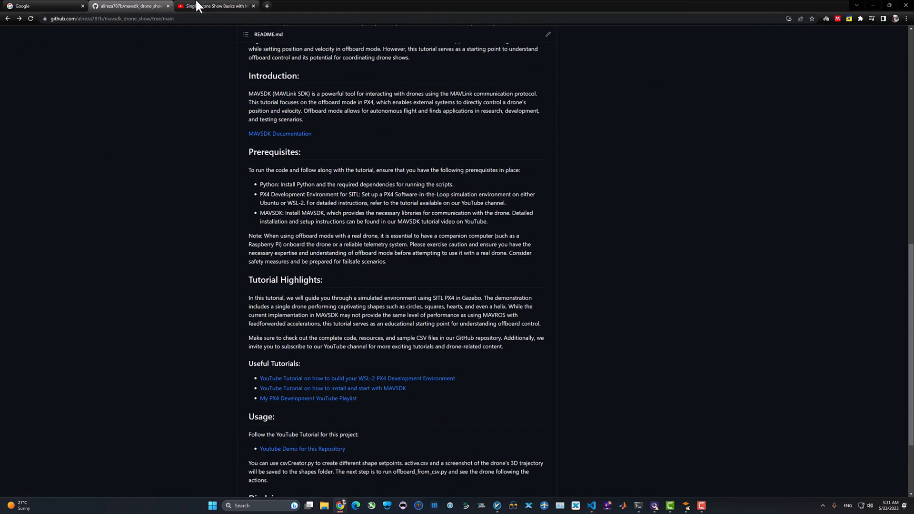
View the Single Drone Show Basics tutorial video tab, then return to the GitHub repository
{"action": "left_click", "coordinate": [215, 6]}
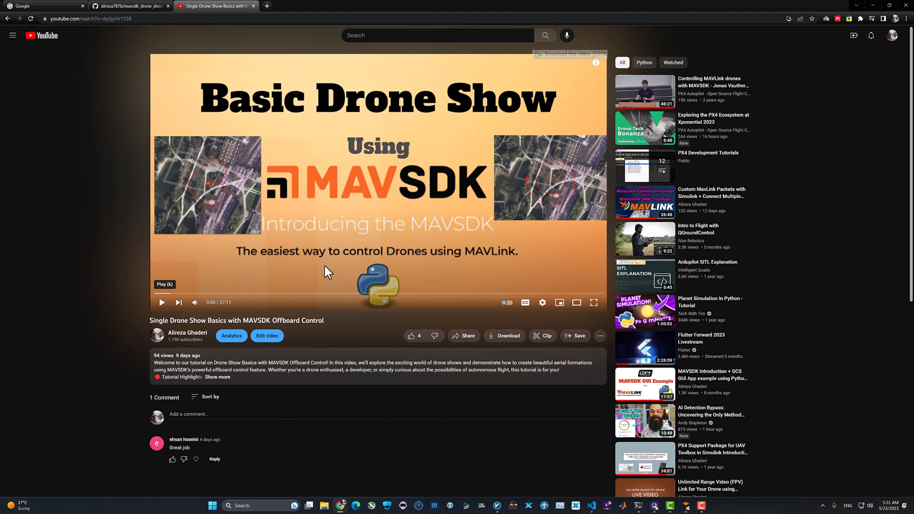
{"action": "mouse_move", "coordinate": [357, 275]}
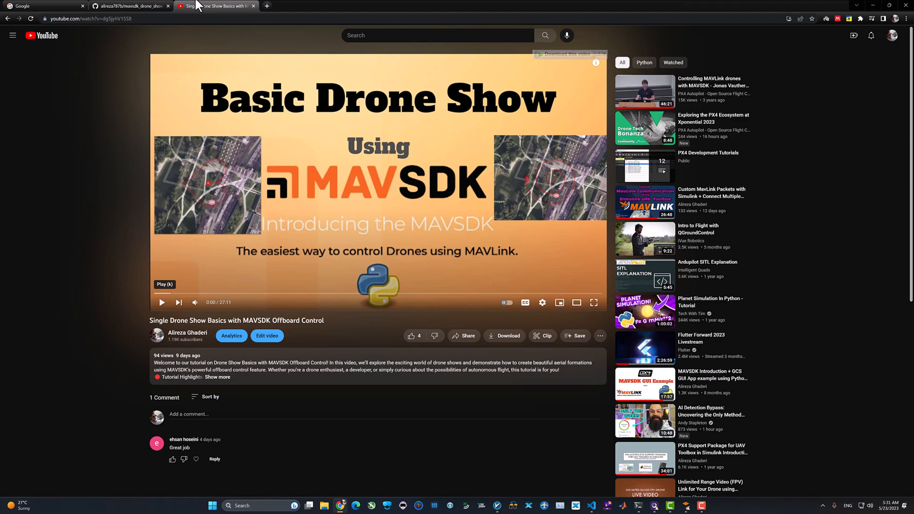
{"action": "left_click", "coordinate": [123, 6]}
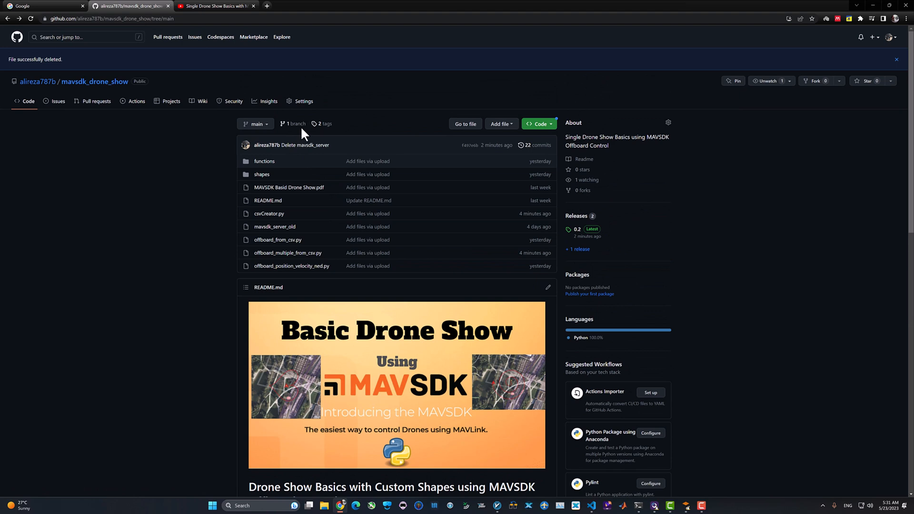
{"action": "mouse_move", "coordinate": [509, 154]}
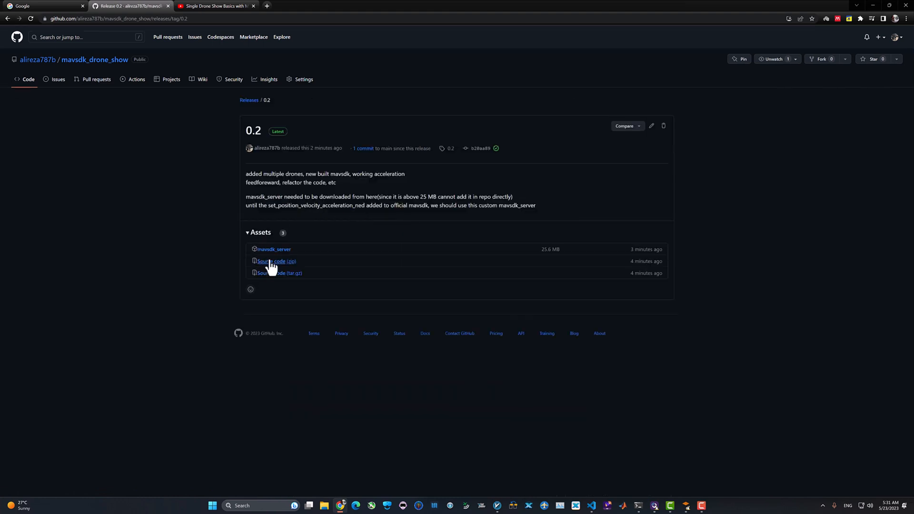
{"action": "mouse_move", "coordinate": [282, 265]}
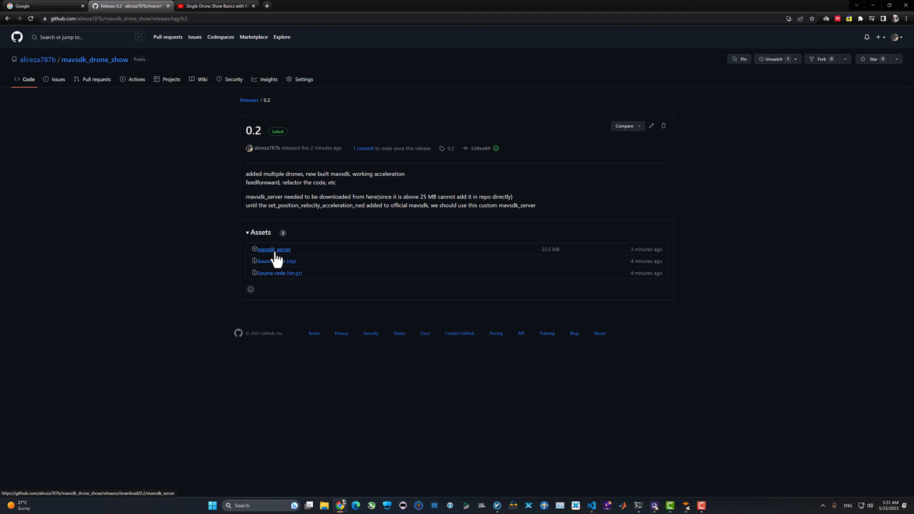
{"action": "mouse_move", "coordinate": [281, 255]}
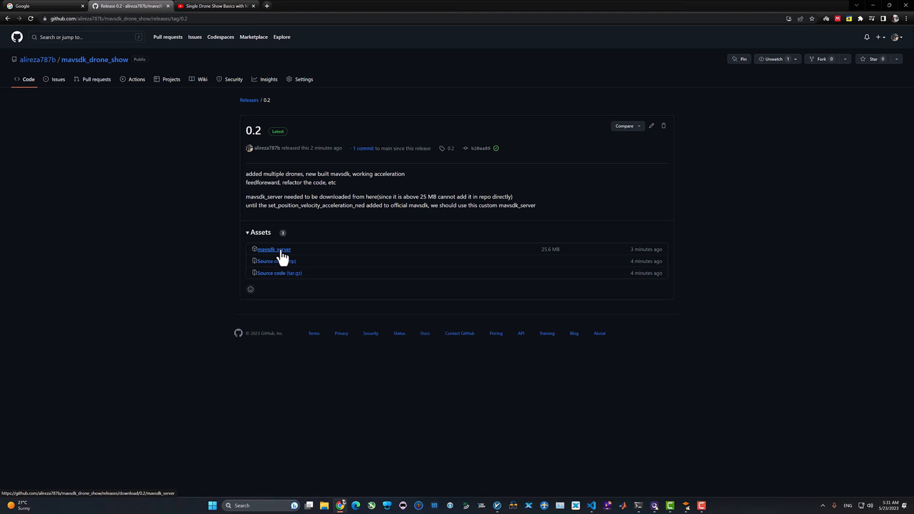
{"action": "mouse_move", "coordinate": [251, 256]}
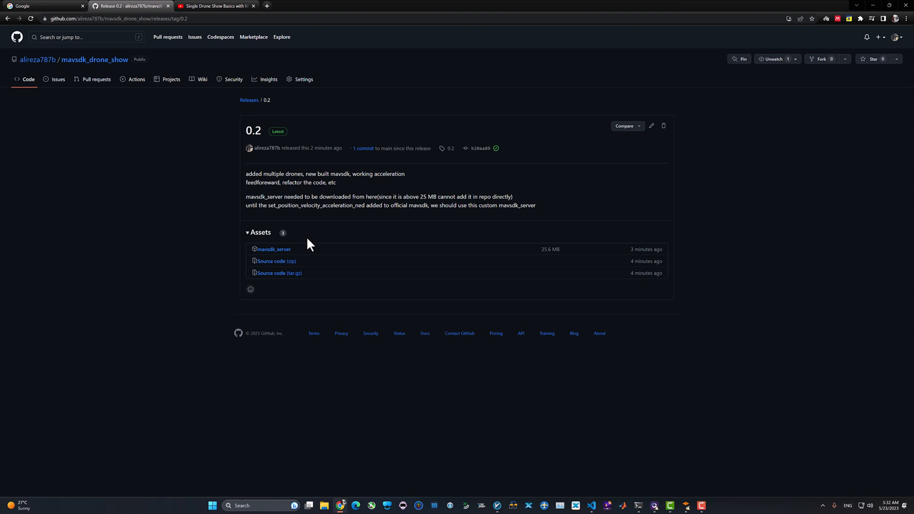
{"action": "mouse_move", "coordinate": [236, 89]}
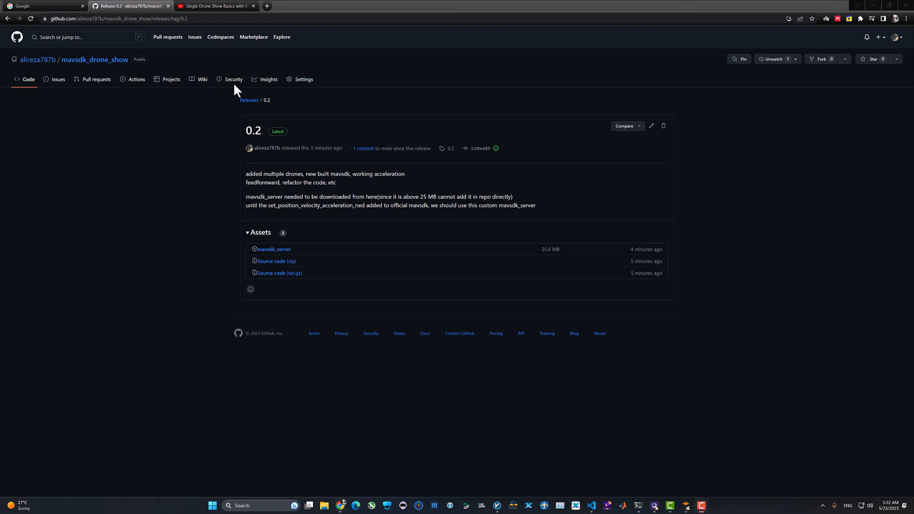
{"action": "mouse_move", "coordinate": [275, 261]}
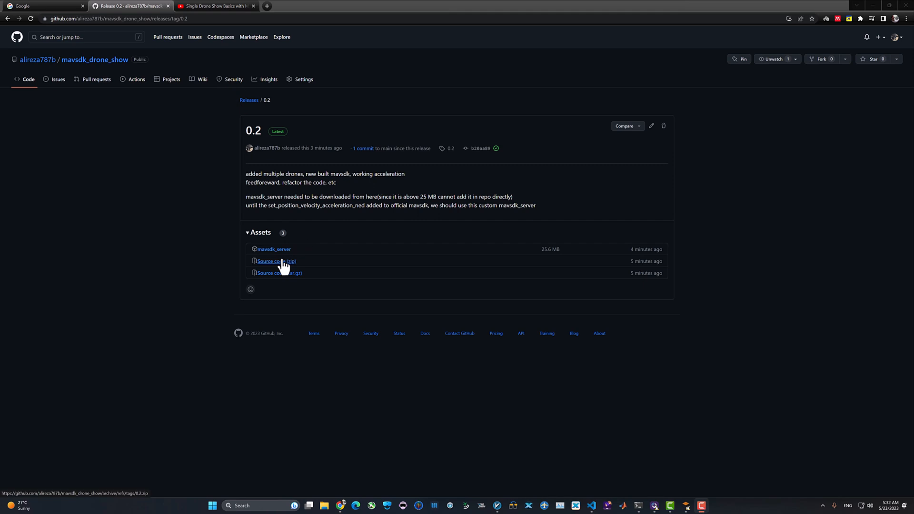
{"action": "mouse_move", "coordinate": [286, 261]}
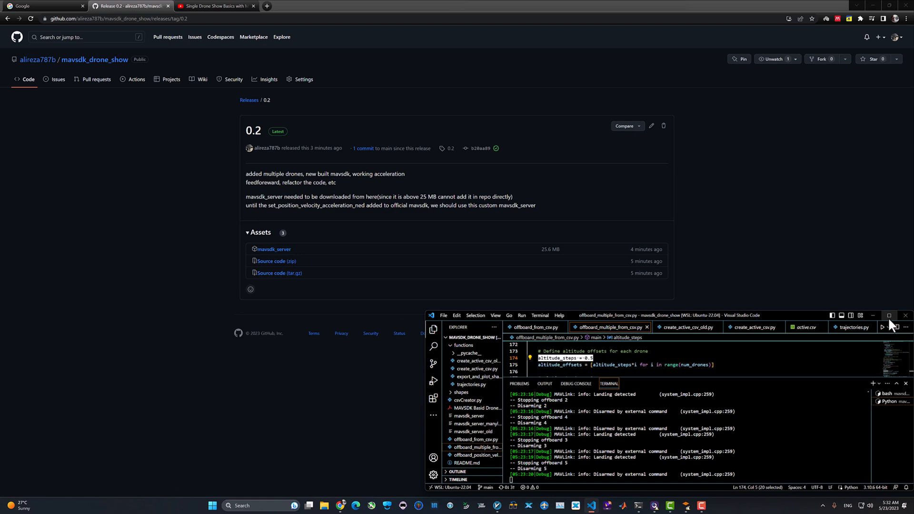
Maximize VS Code and open csvCreator.py at its heart_shape example parameters
{"action": "left_click", "coordinate": [888, 315]}
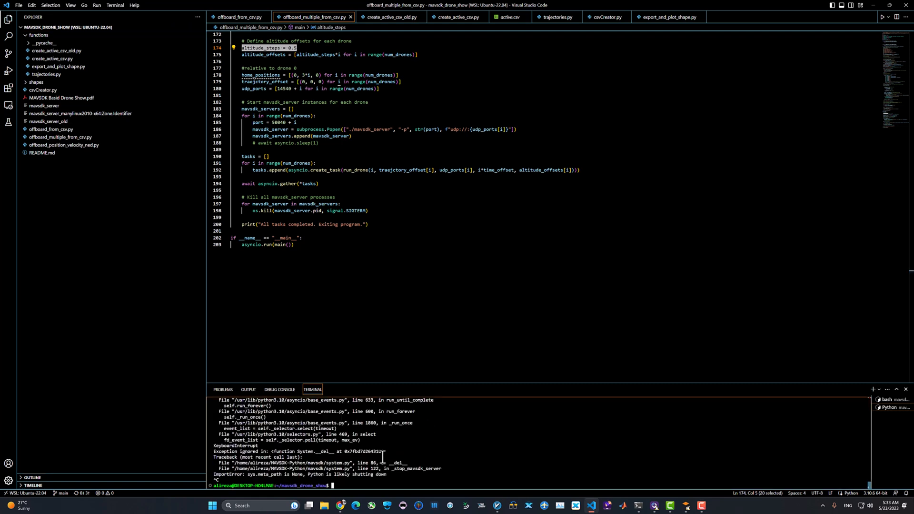
{"action": "left_click", "coordinate": [605, 16]}
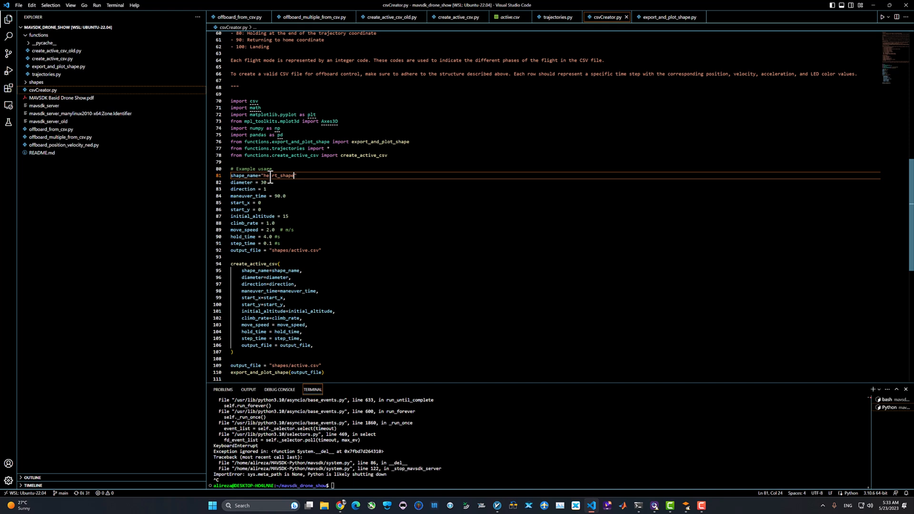
Replace heart_shape with spiral_square and run csvCreator.py to generate shapes/active.csv
{"action": "double_click", "coordinate": [280, 175]}
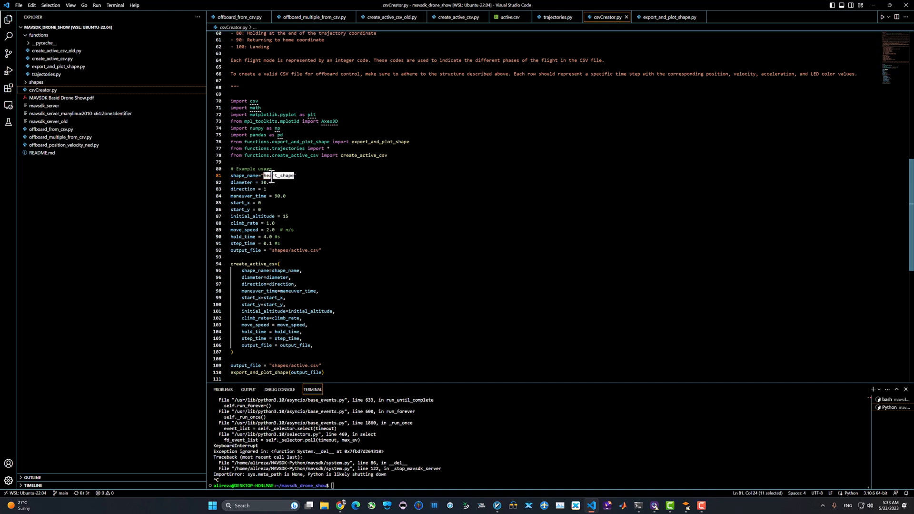
{"action": "type", "text": "helix"}
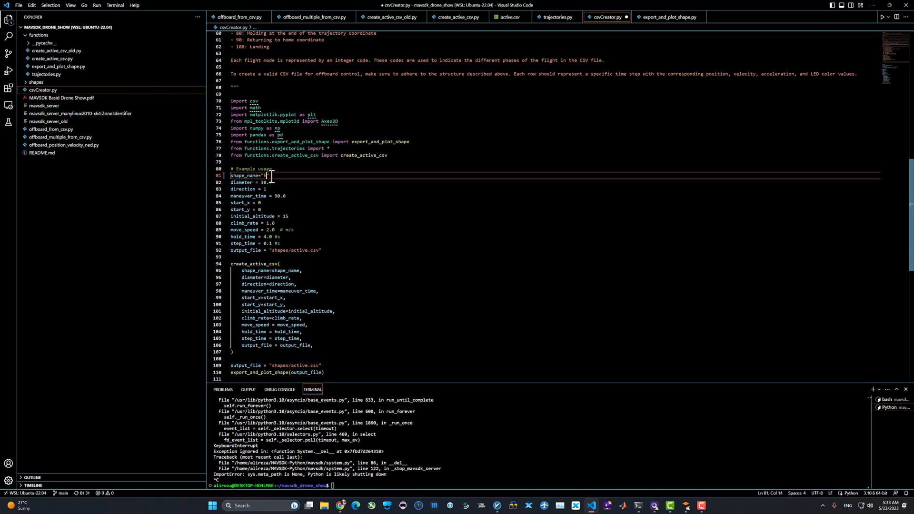
{"action": "type", "text": "spiral_"}
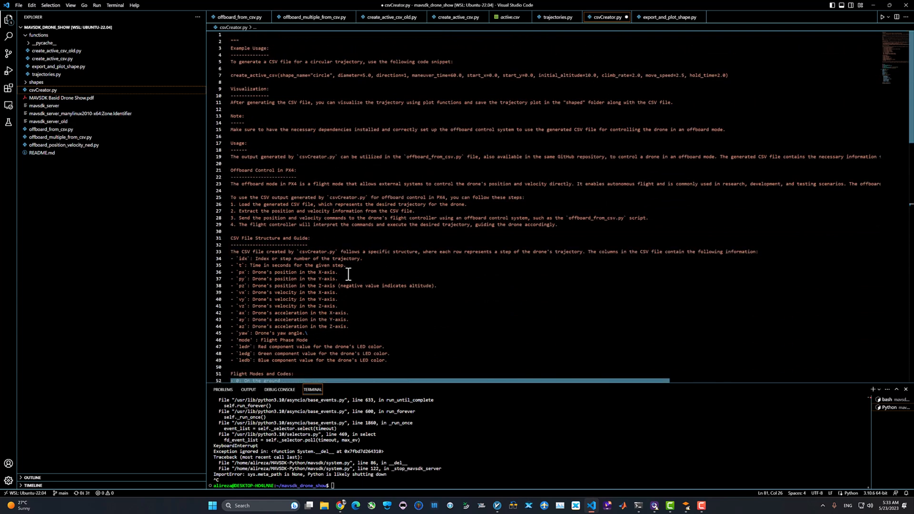
{"action": "scroll", "scroll_direction": "down", "scroll_amount": 3}
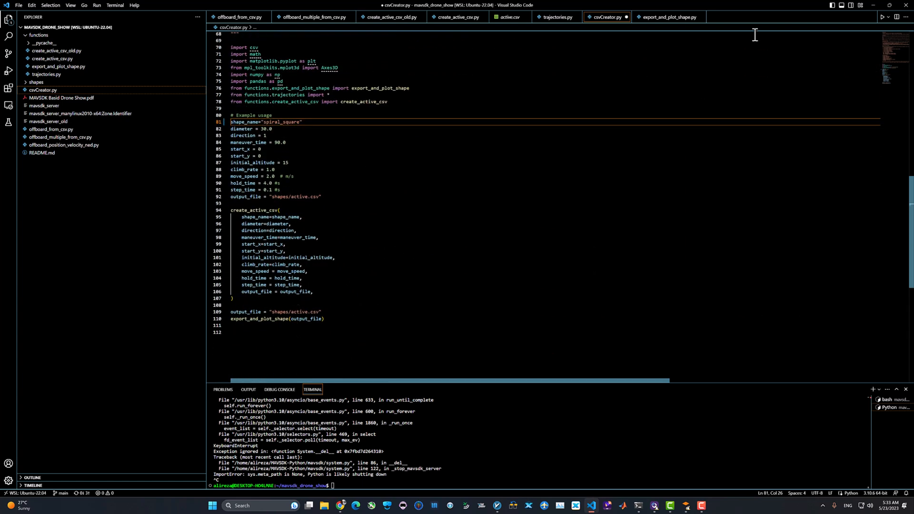
{"action": "left_click", "coordinate": [882, 17]}
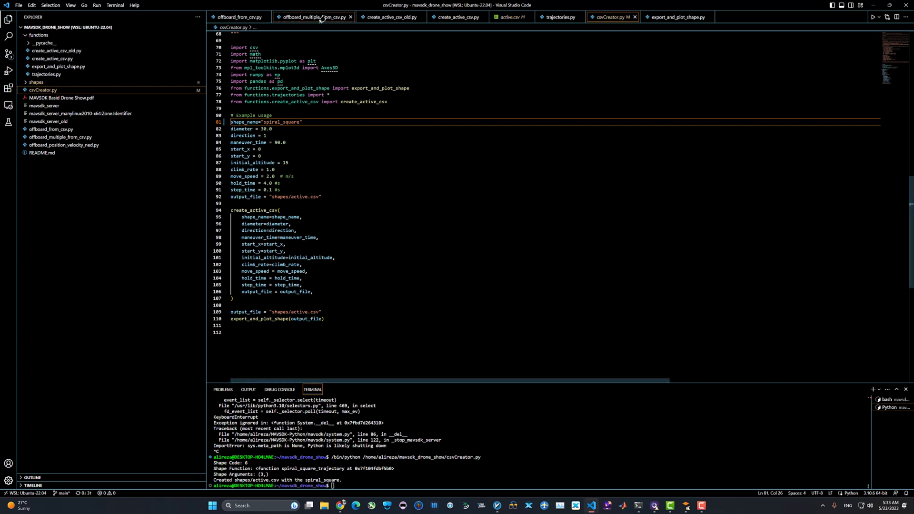
{"action": "left_click", "coordinate": [314, 16]}
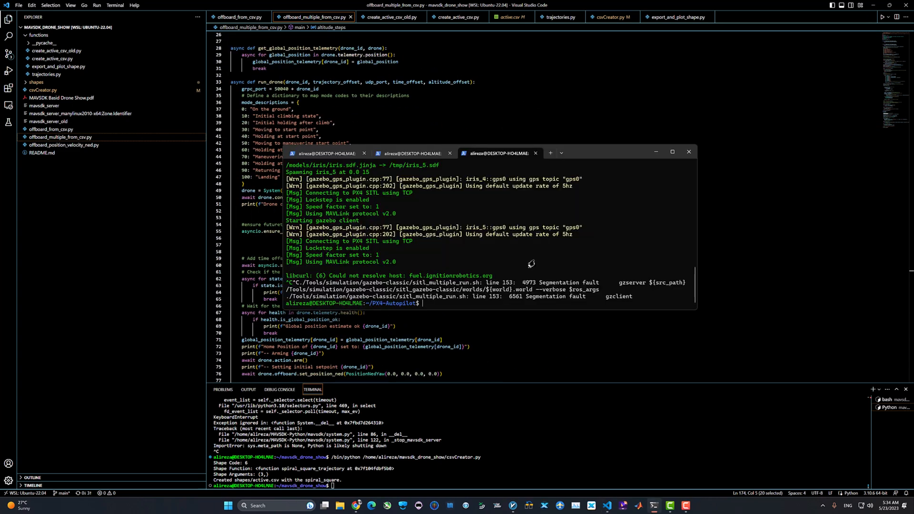
Enter ./Tools/simulation/gazebo-classic/sitl_multiple_run.sh -n to spawn multiple PX4 drones
{"action": "type", "text": "./Tools/simulation/gazebo-classic/sitl_multiple_run.sh"}
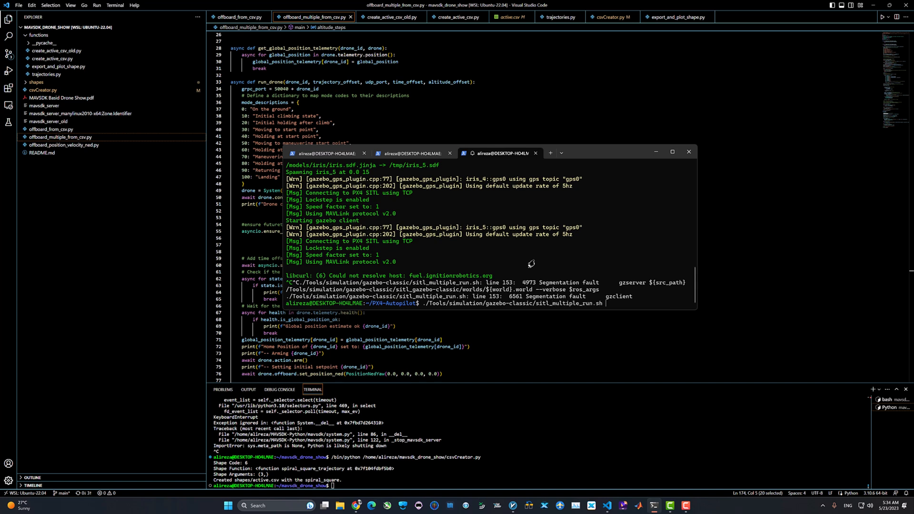
{"action": "type", "text": "-n"}
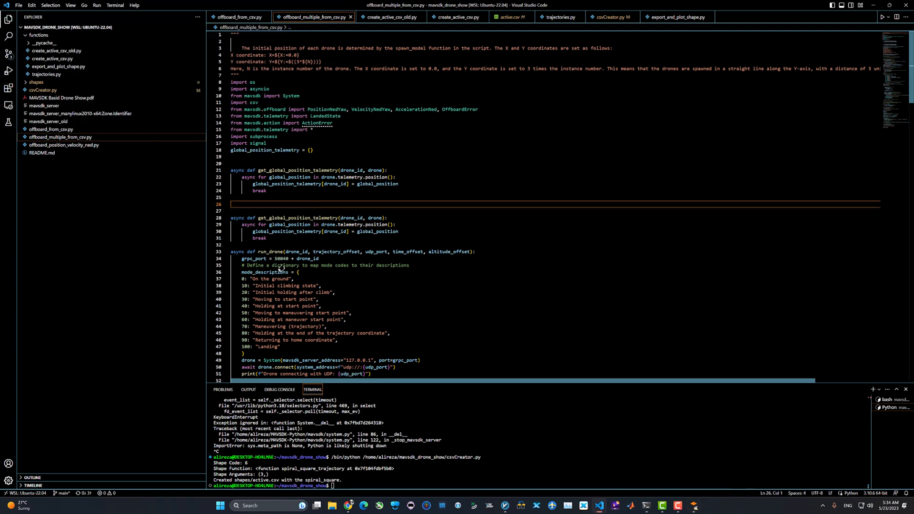
Check the 50040 gRPC port values and set altitude_steps in main() from 0.5 to 1
{"action": "double_click", "coordinate": [280, 258]}
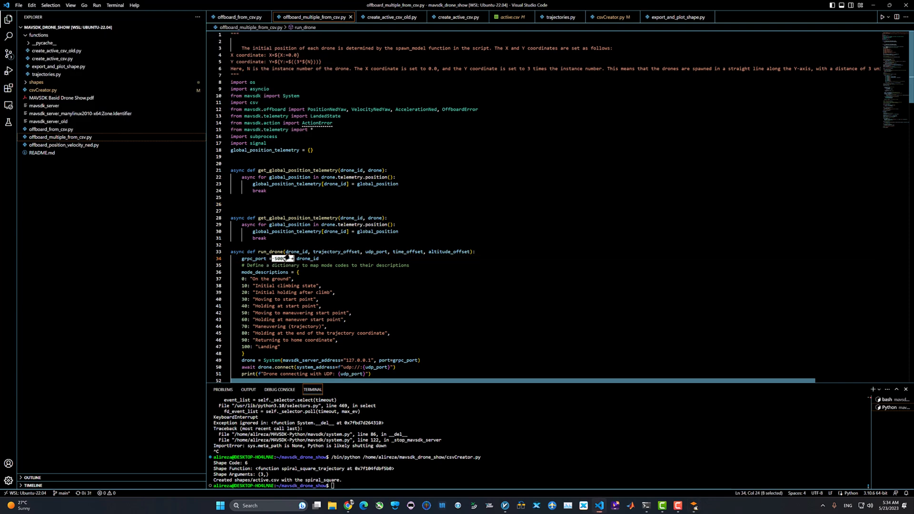
{"action": "scroll", "scroll_direction": "down", "scroll_amount": 3}
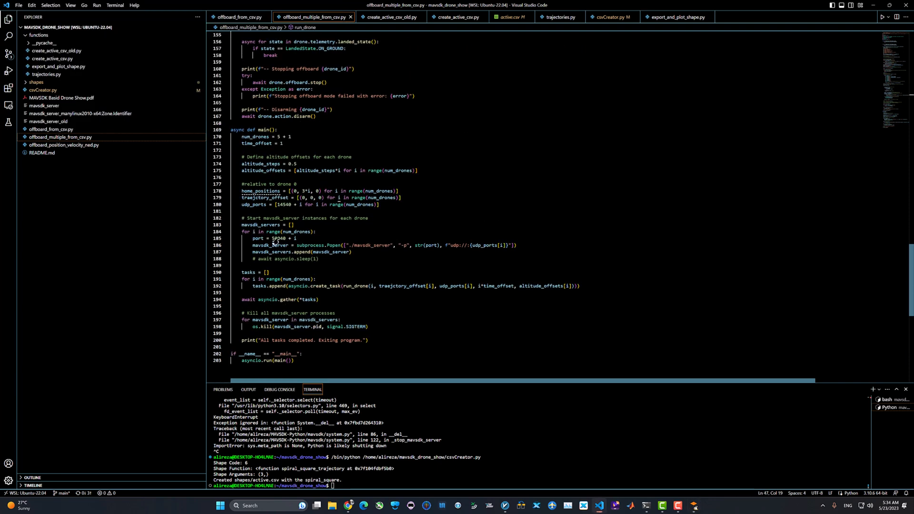
{"action": "double_click", "coordinate": [278, 239]}
{"action": "type", "text": "1"}
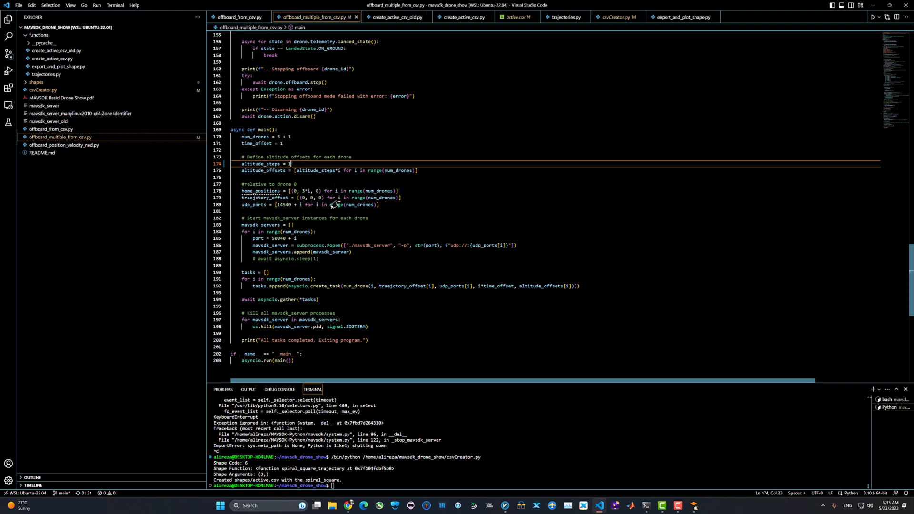
{"action": "mouse_move", "coordinate": [827, 42]}
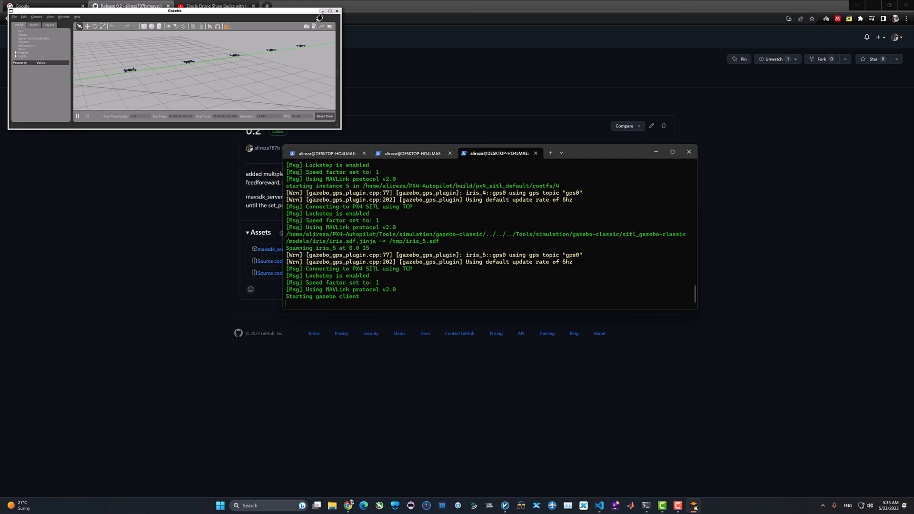
Maximize the Gazebo window to show the row of spawned drones
{"action": "left_click", "coordinate": [330, 10]}
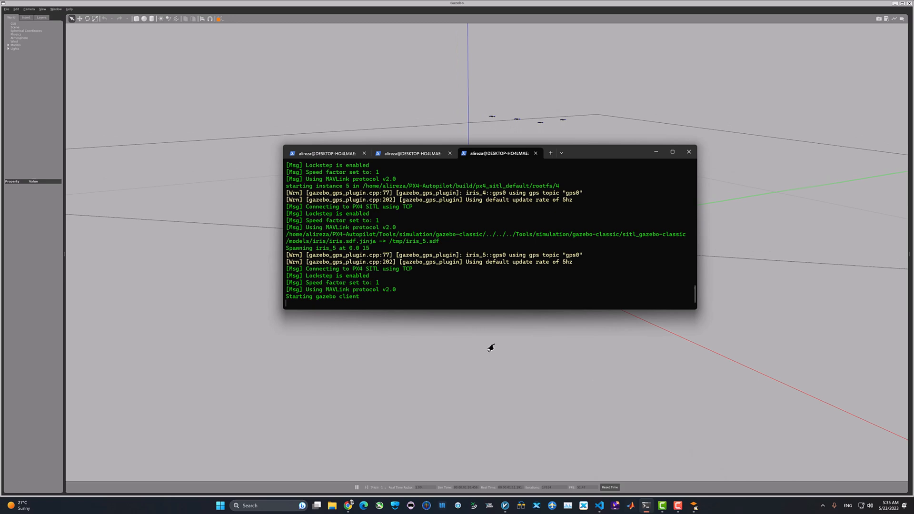
{"action": "left_click", "coordinate": [413, 153]}
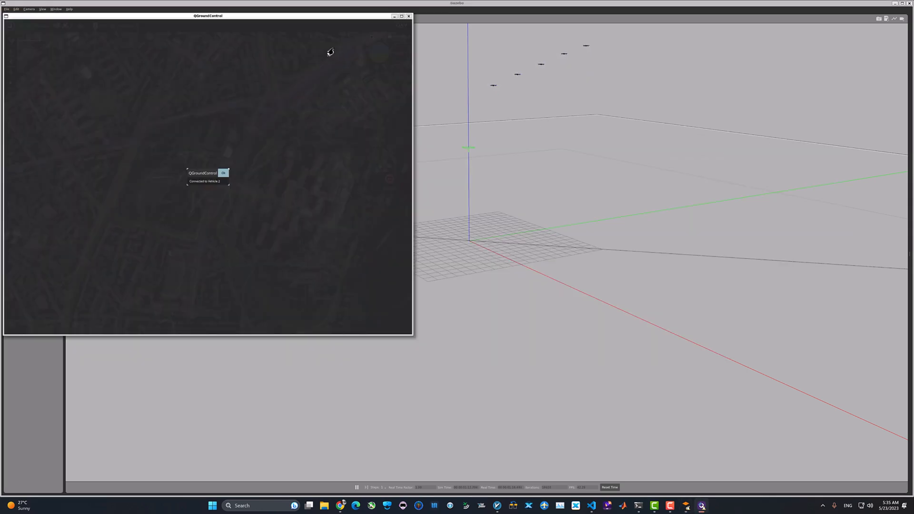
Dismiss the Connected to Vehicle notice, watch the Offboard flight, then return to VS Code
{"action": "left_click", "coordinate": [223, 172]}
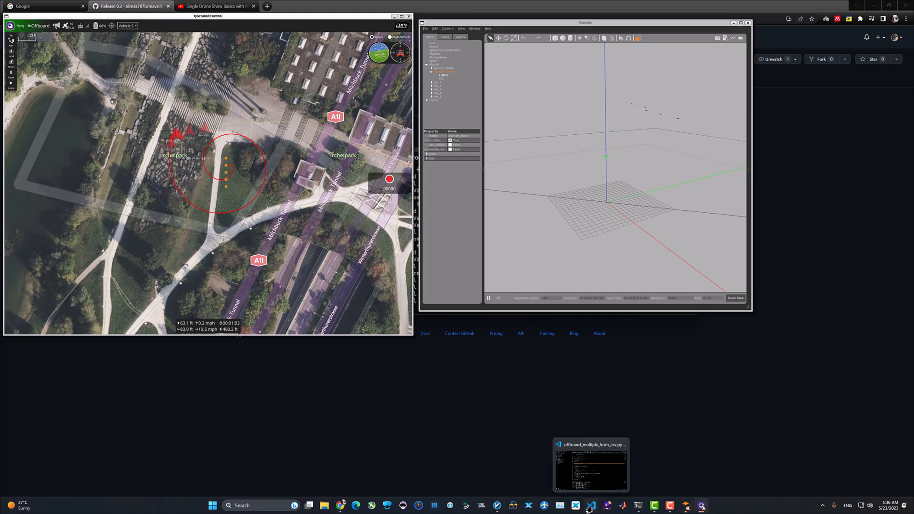
{"action": "left_click", "coordinate": [589, 506]}
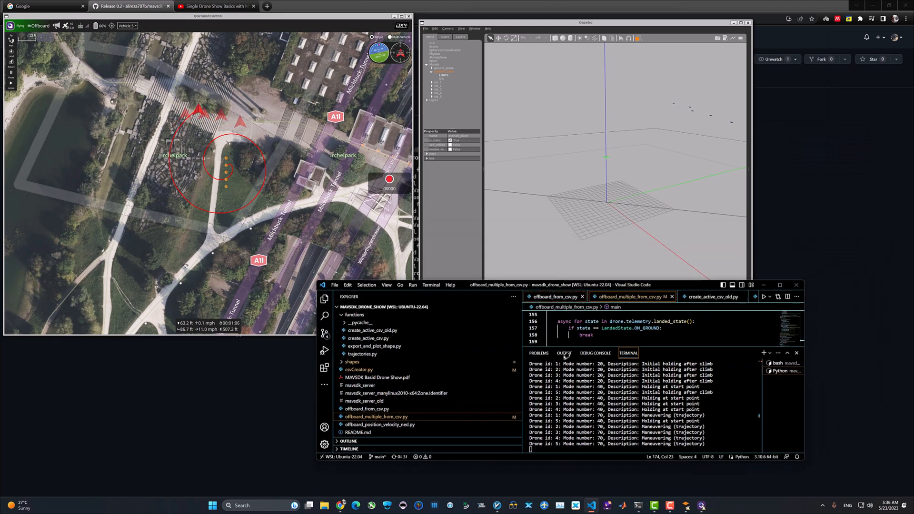